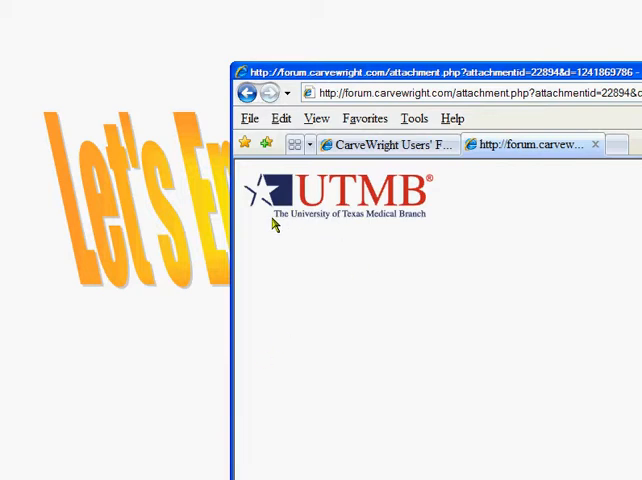
mouse_move(368, 220)
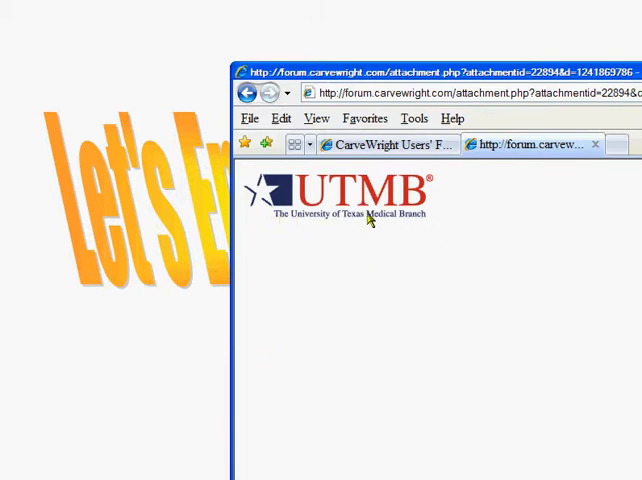
mouse_move(428, 228)
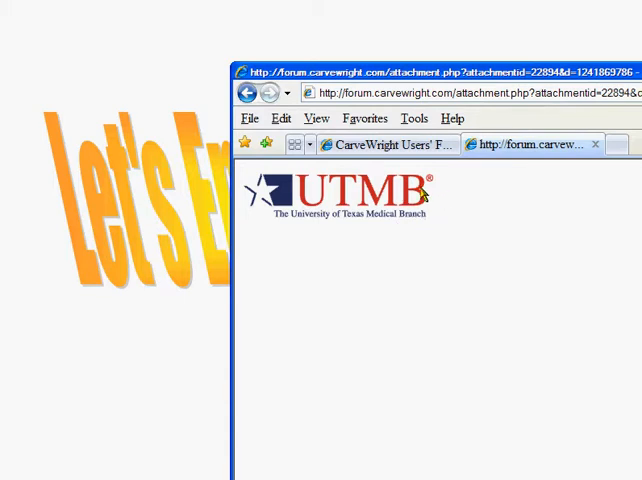
mouse_move(432, 180)
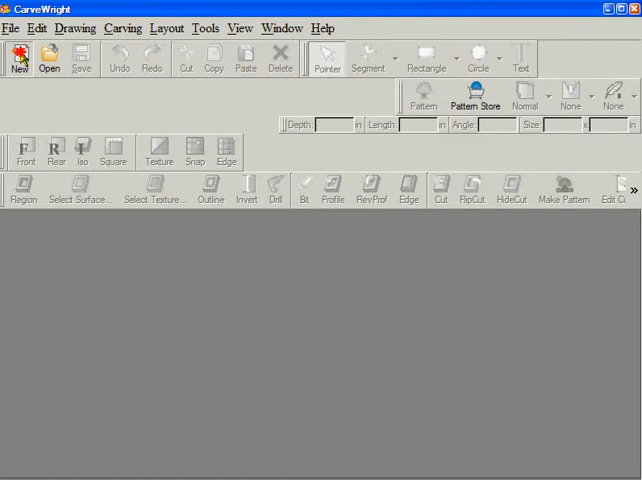
Step: Start a new project keeping the default 17 × 11.5 × 0.75 in board
left_click(20, 58)
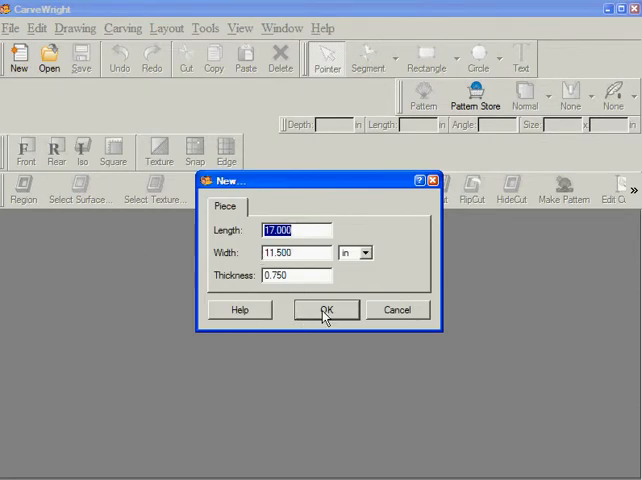
left_click(324, 308)
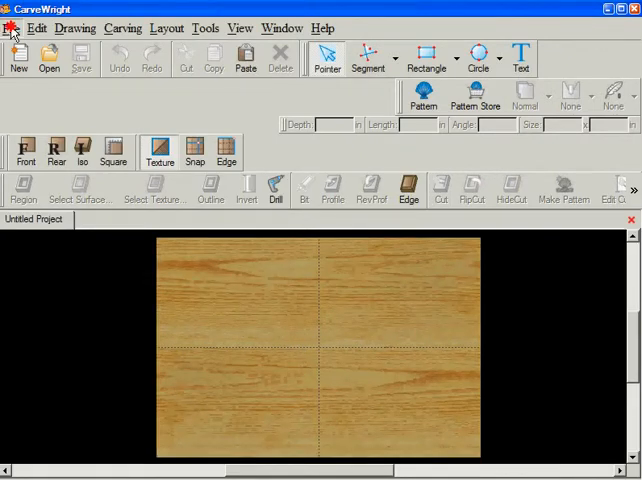
Step: Import the TEST.JPG logo image from disk into the image import wizard
left_click(12, 28)
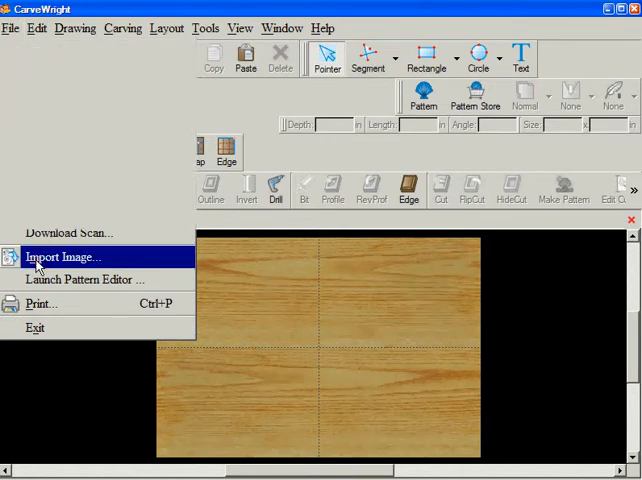
left_click(62, 256)
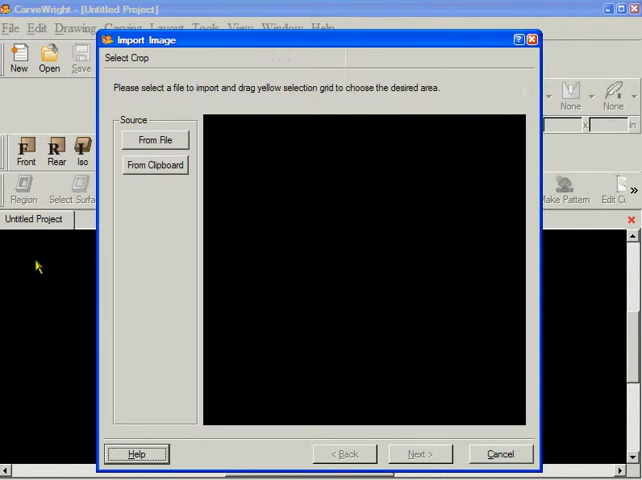
left_click(154, 140)
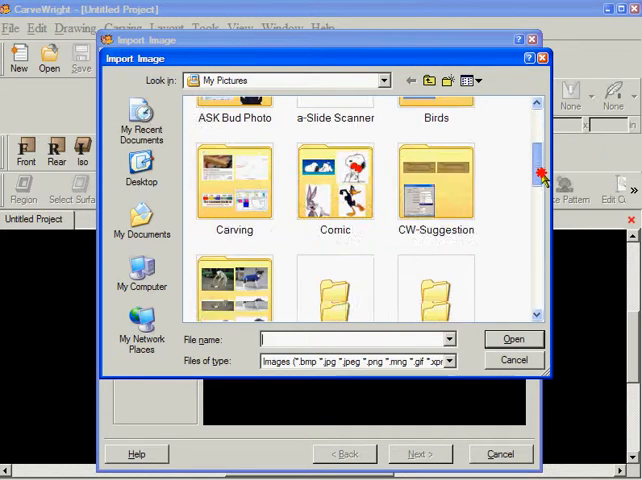
scroll("down", 3)
type("TEST.JPG")
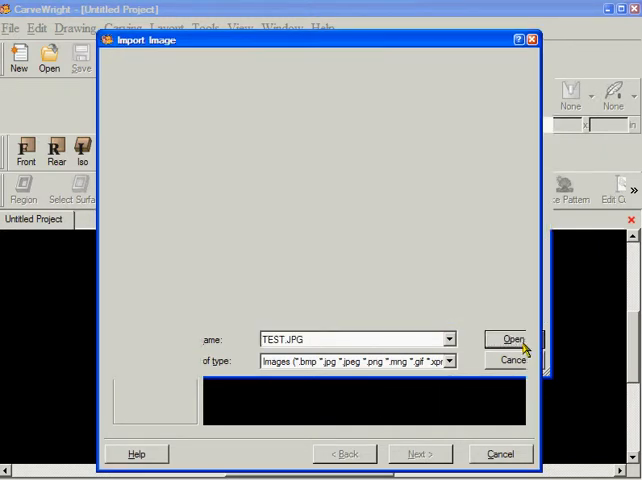
left_click(510, 340)
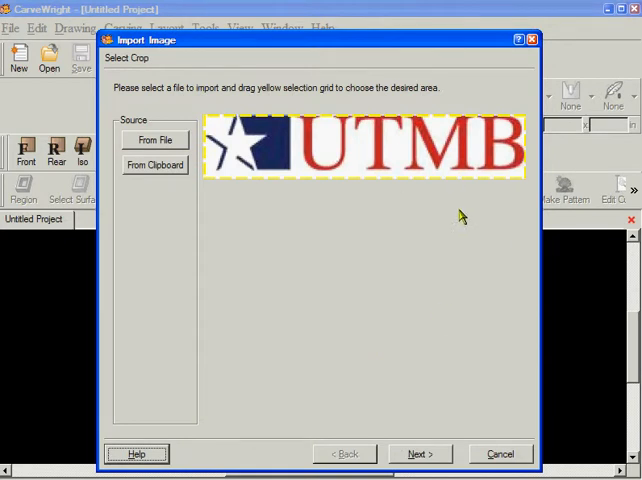
mouse_move(540, 196)
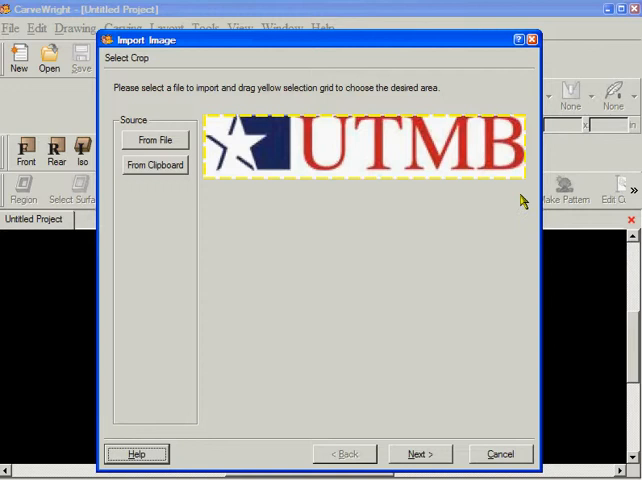
mouse_move(504, 188)
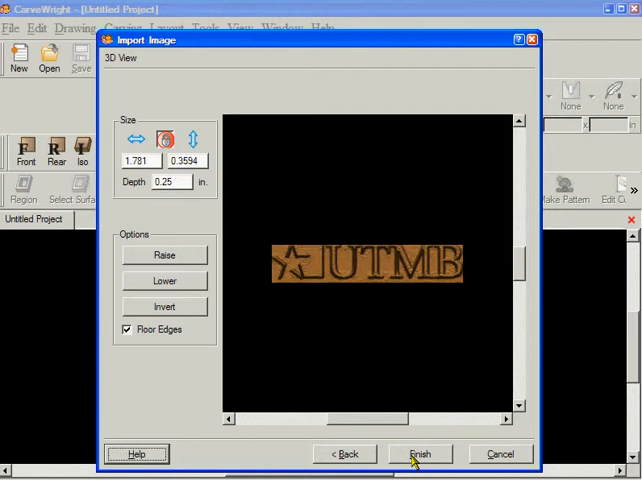
mouse_move(170, 312)
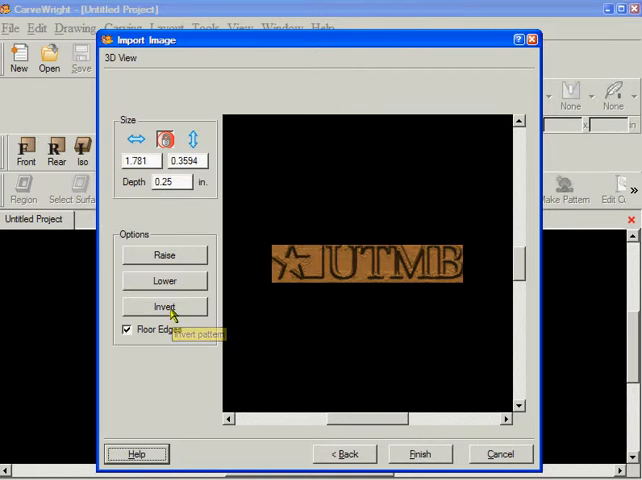
Step: Invert the logo so it carves in, finish, and save it over the existing pattern item
left_click(164, 308)
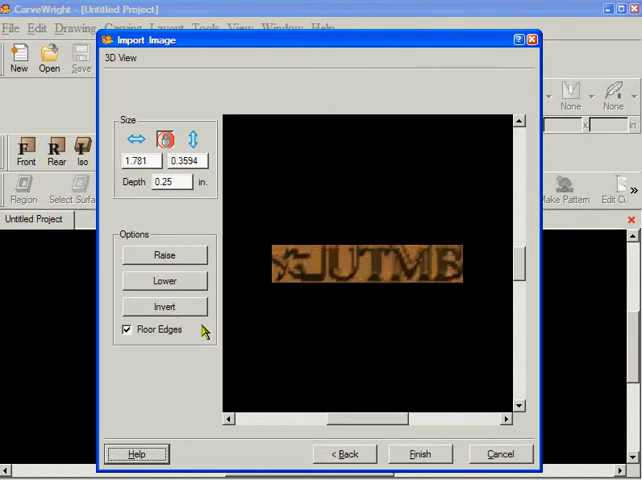
left_click(420, 454)
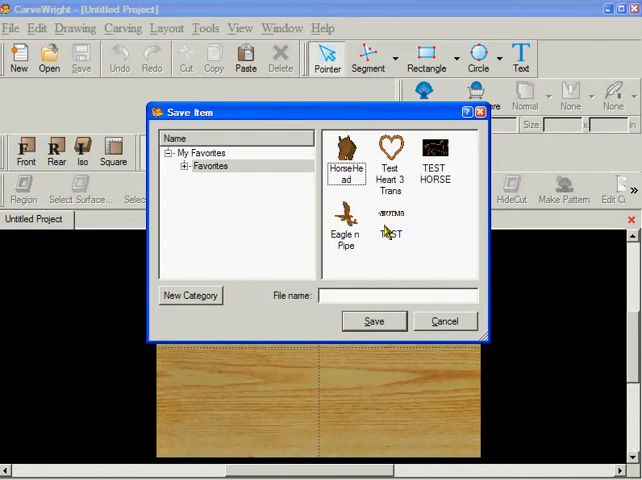
left_click(372, 320)
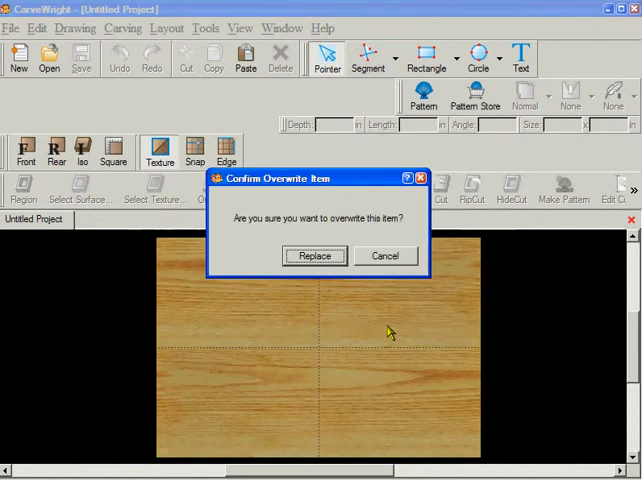
left_click(314, 256)
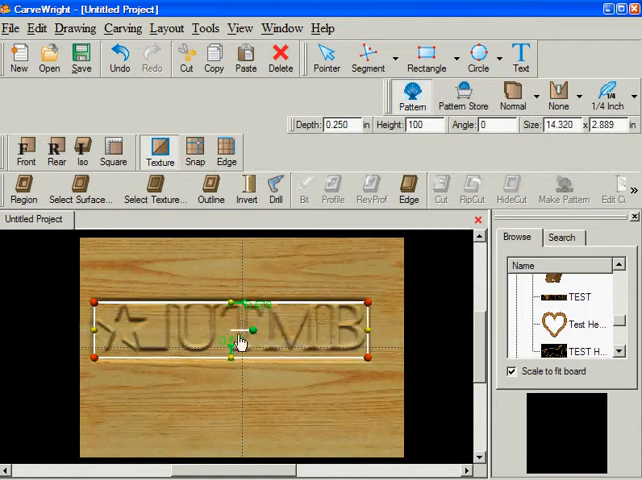
Step: Position the logo pattern and enlarge it to about 14.5 × 2.9 in across the board
left_click_drag(248, 336, 252, 372)
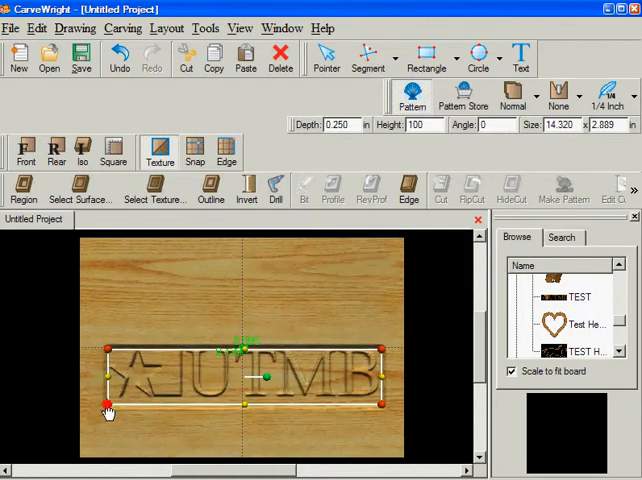
left_click_drag(104, 404, 380, 418)
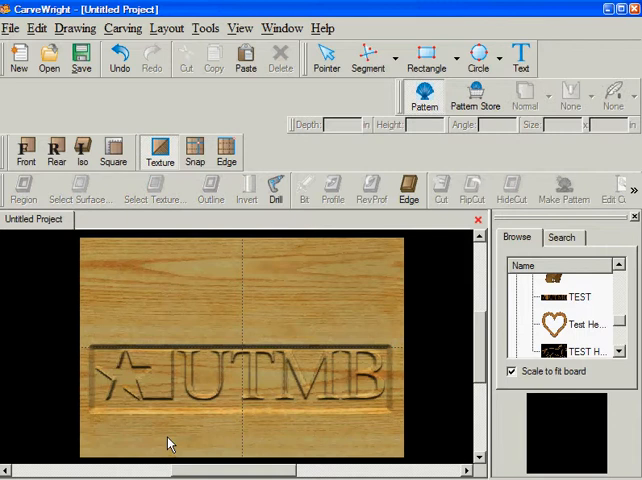
mouse_move(200, 126)
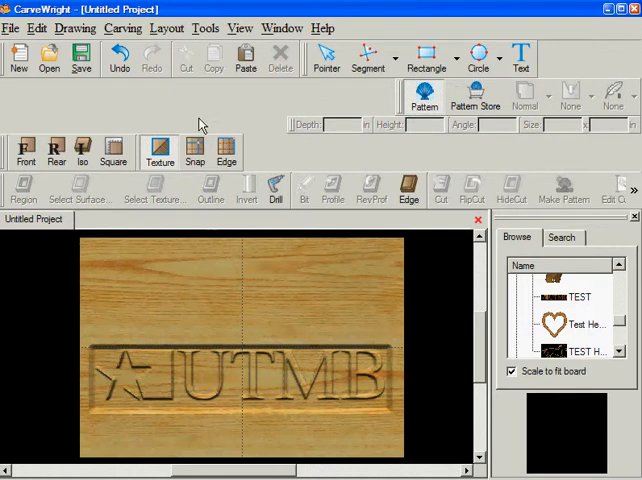
mouse_move(390, 56)
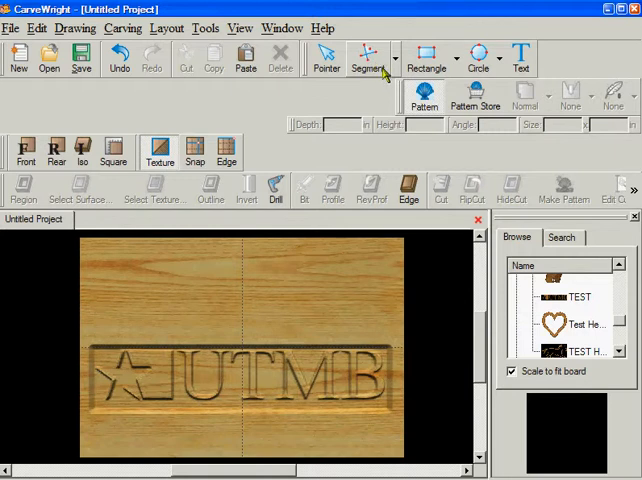
Step: Switch the segment tool to Connected Lines for outlining the star
left_click(396, 56)
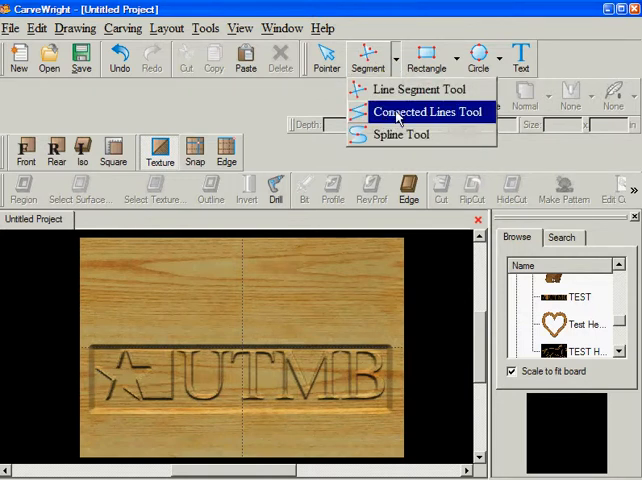
left_click(428, 112)
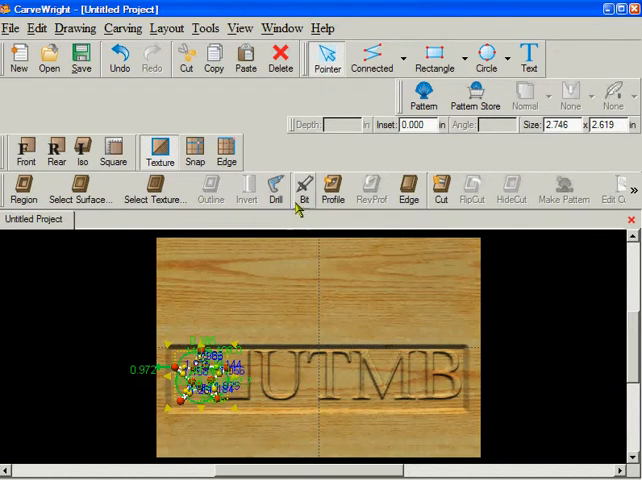
Step: Assign the 60 V-Groove bit at 0.125 in depth to the star outline
left_click(304, 190)
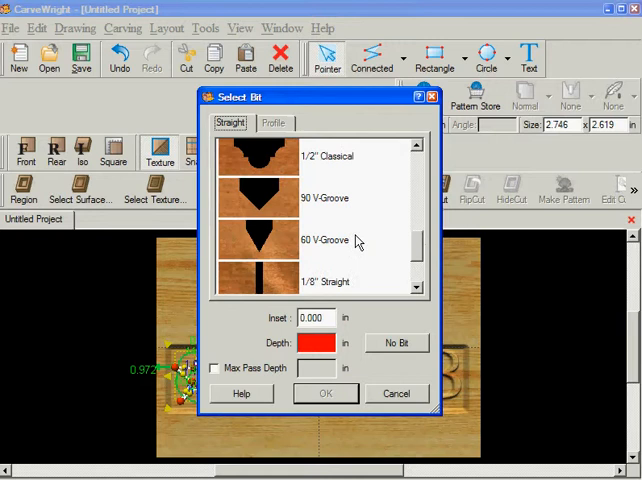
left_click(328, 240)
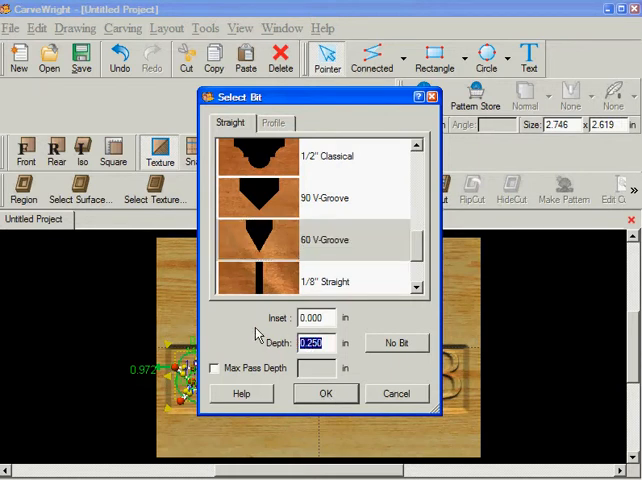
type("0.125")
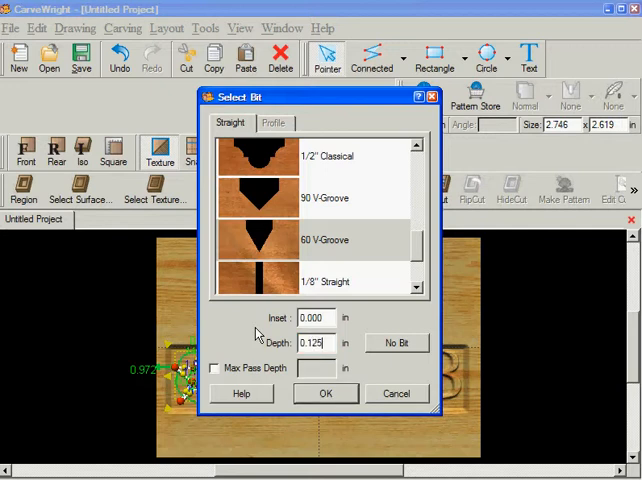
left_click(324, 392)
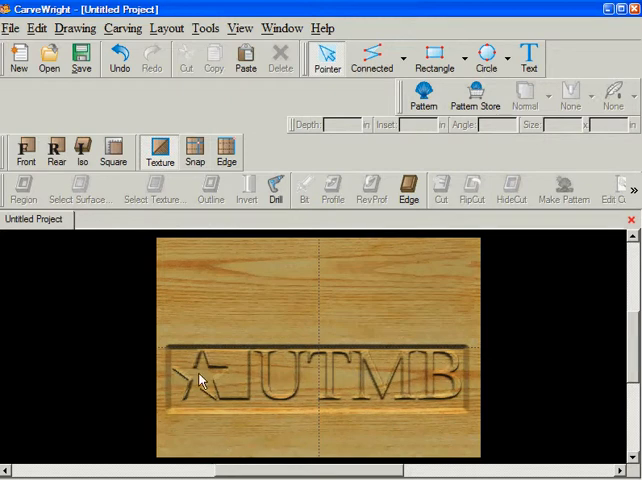
mouse_move(216, 350)
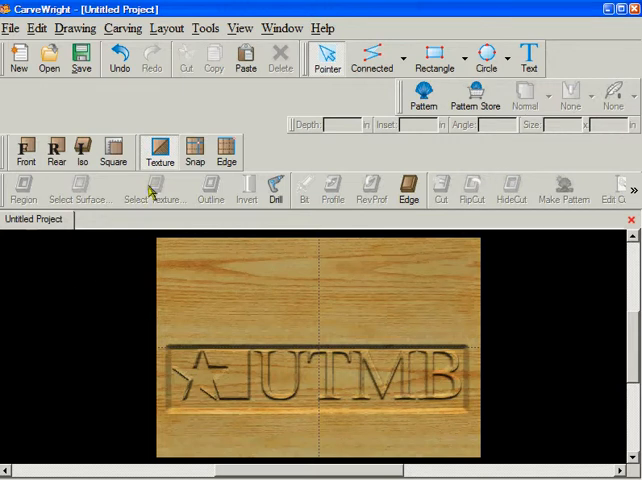
Step: Show the Carving List beside the board from the View menu
left_click(240, 28)
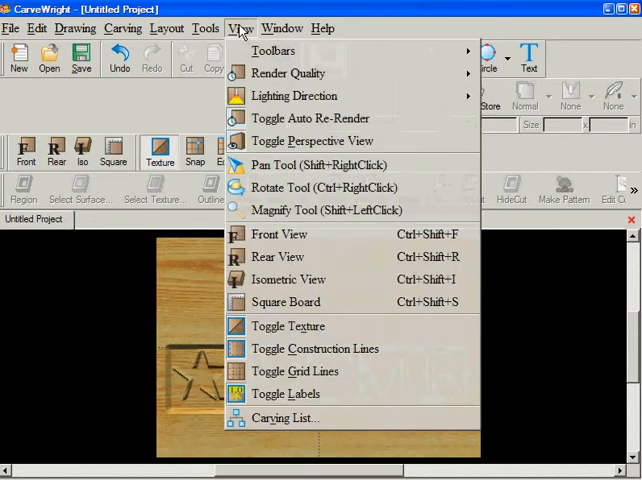
left_click(284, 418)
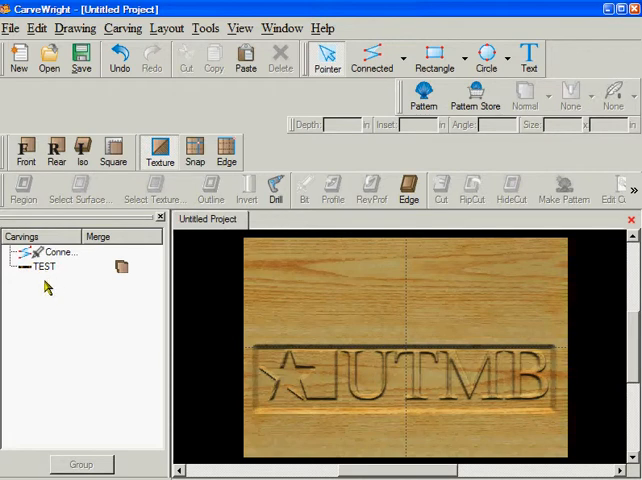
mouse_move(344, 408)
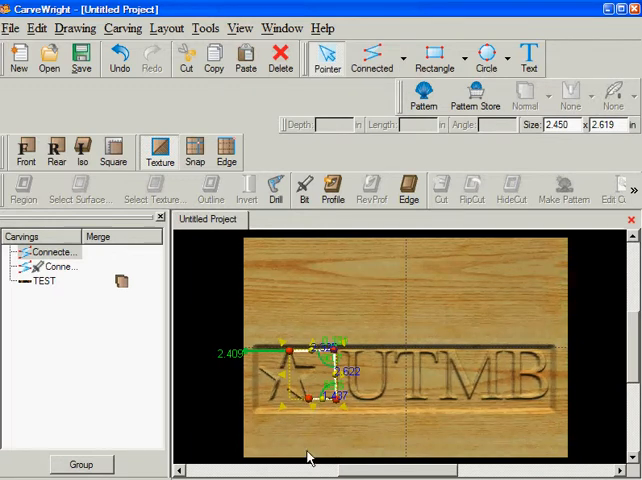
Step: Enter a 0.125 in depth for the second outline's 1/8 in straight bit
left_click(304, 188)
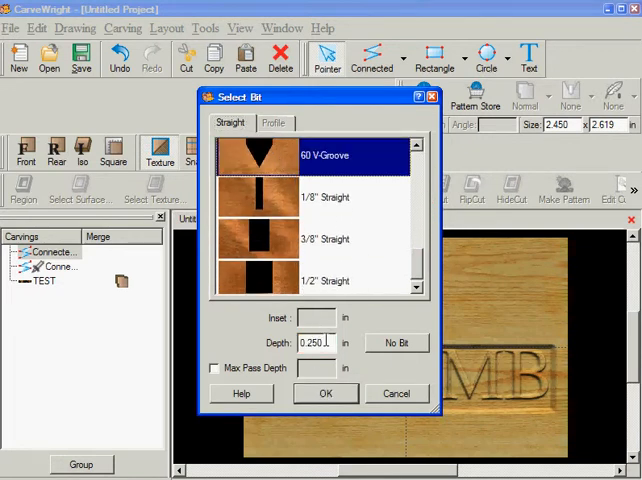
triple_click(316, 344)
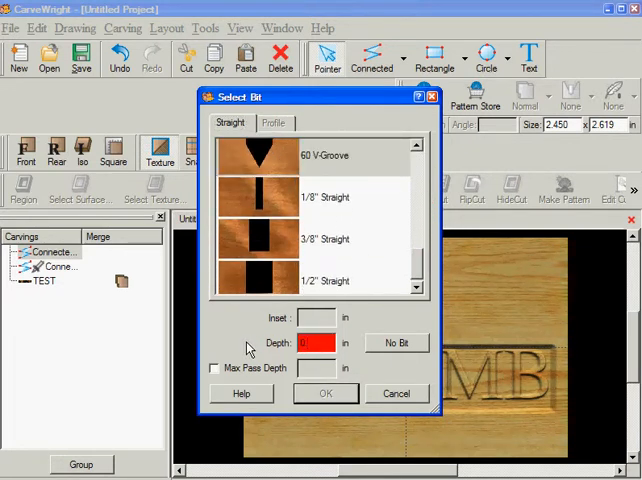
type("0.125")
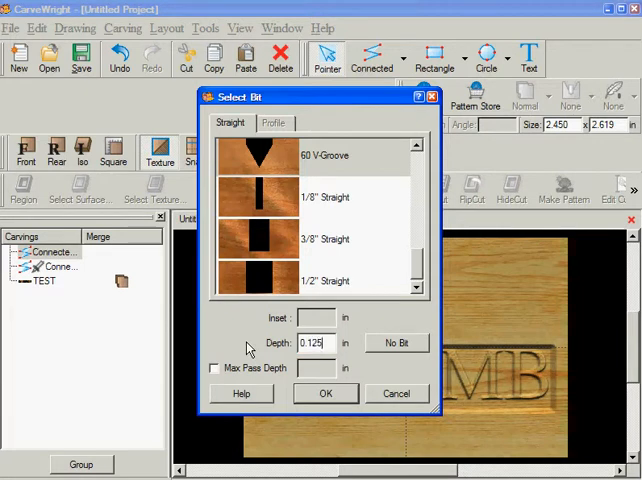
Step: Confirm the 0.125 in depth so the star outline carving renders
left_click(324, 392)
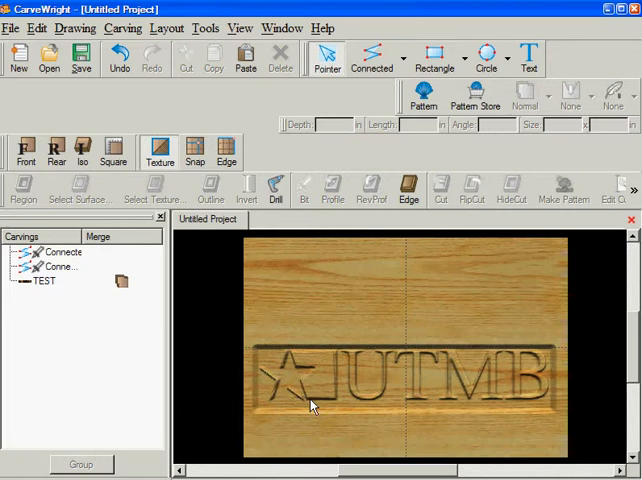
mouse_move(304, 408)
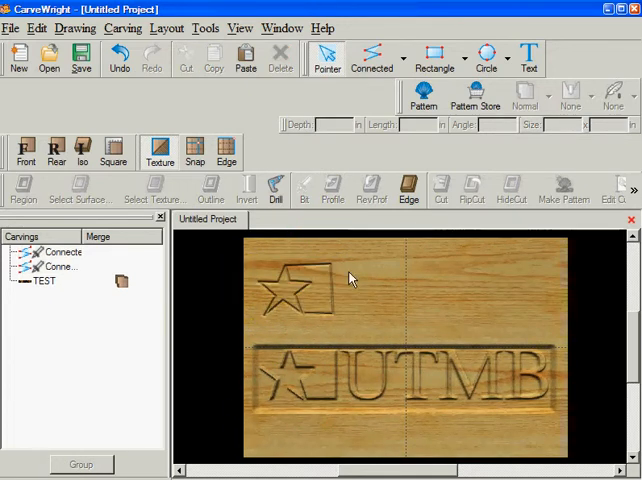
mouse_move(332, 272)
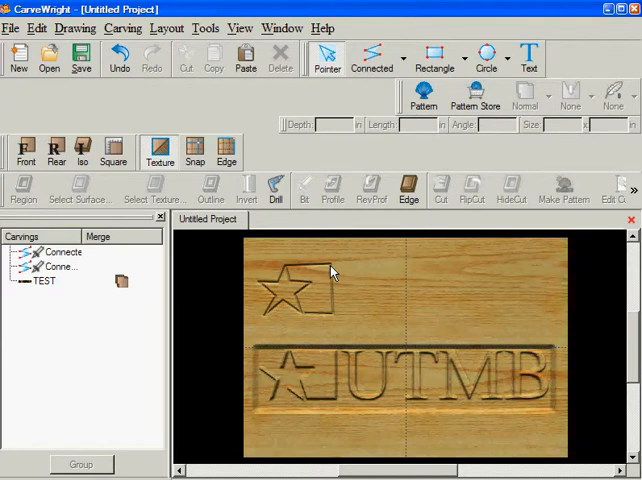
Step: Rotate the star on the flag design to 90 degrees
left_click(300, 280)
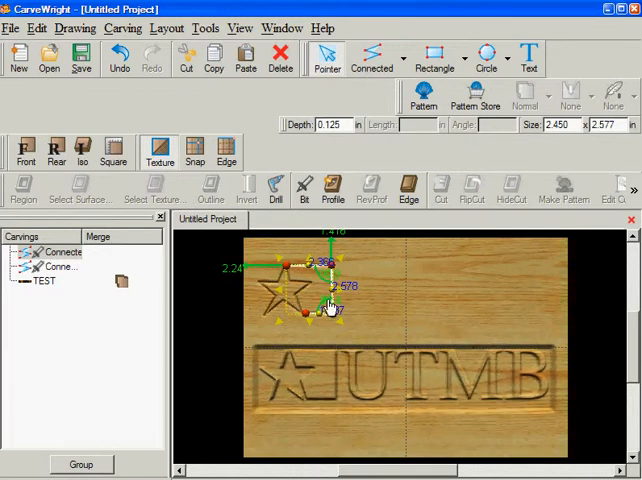
double_click(344, 288)
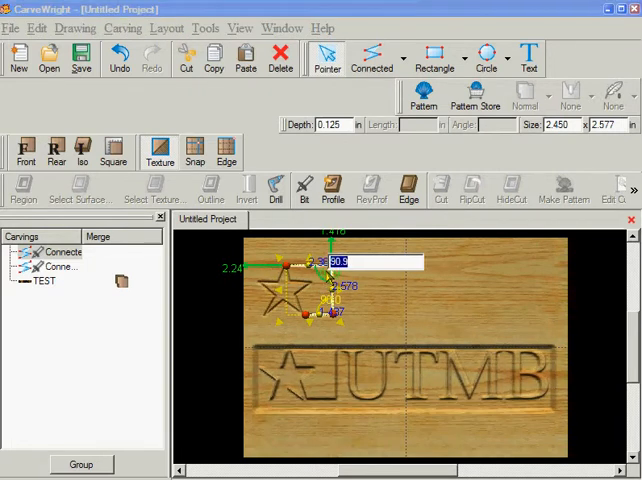
type("90")
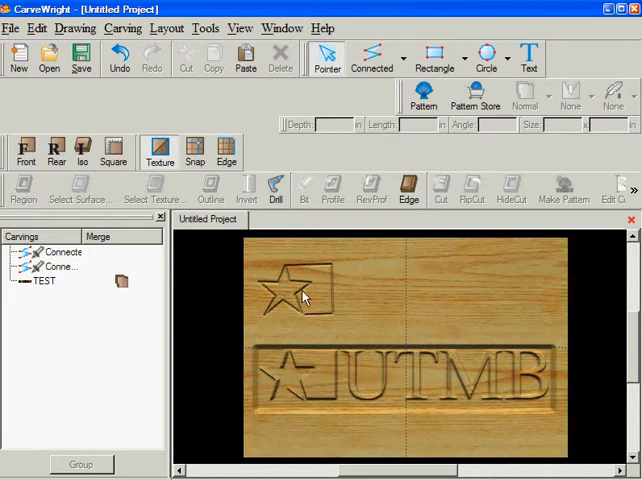
mouse_move(336, 270)
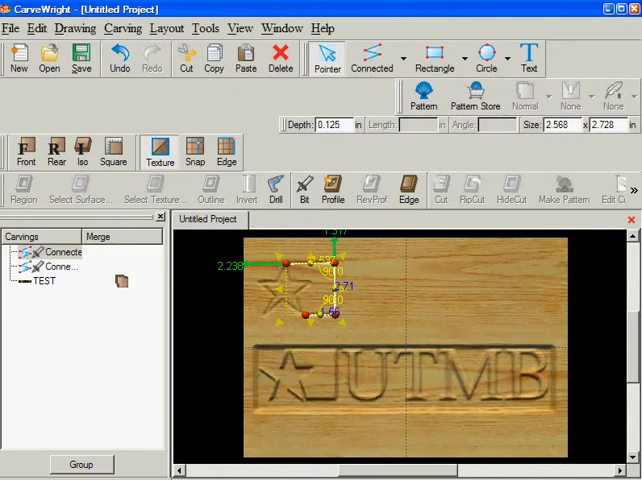
Step: Reselect the star to settle its placement, then select the flag design
left_click(36, 28)
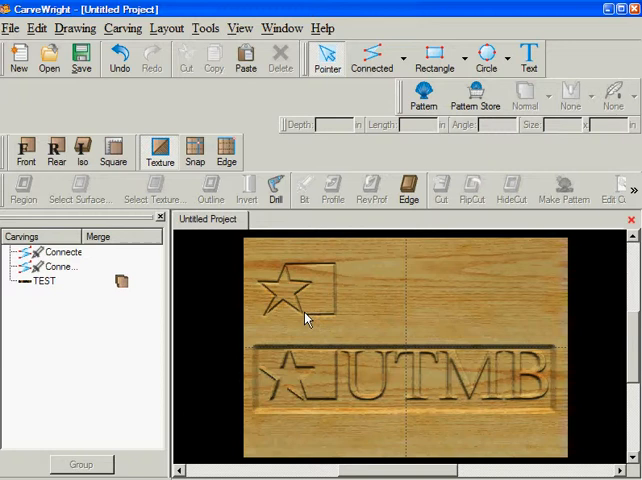
left_click(290, 290)
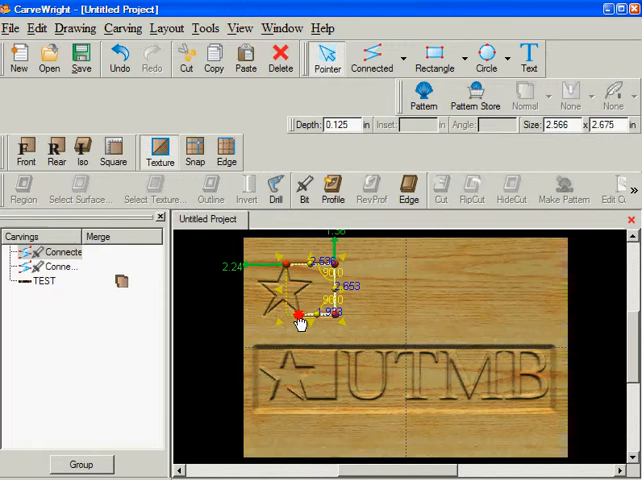
left_click(388, 324)
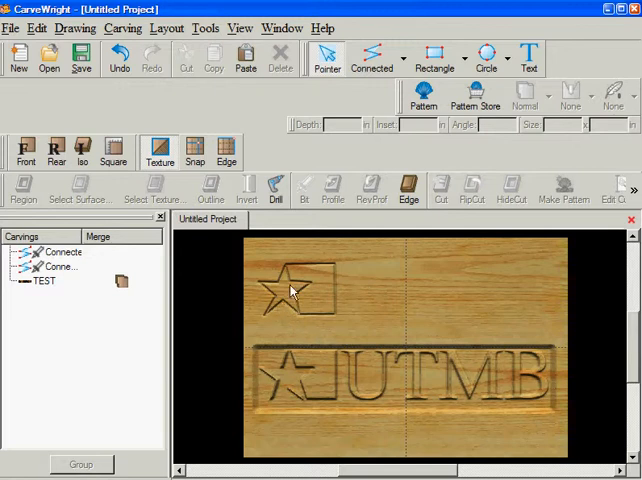
mouse_move(278, 304)
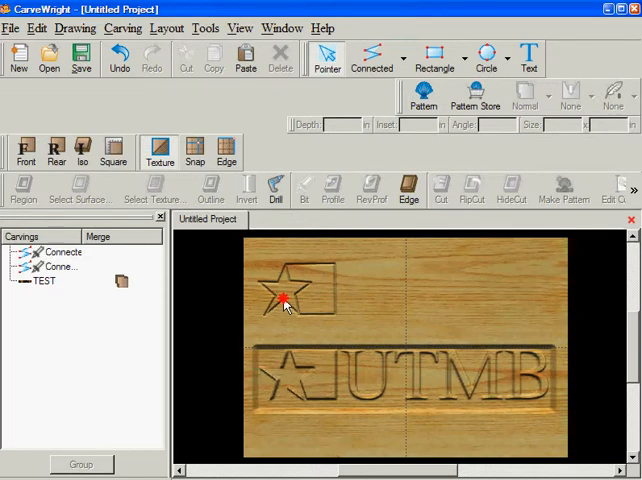
left_click(284, 302)
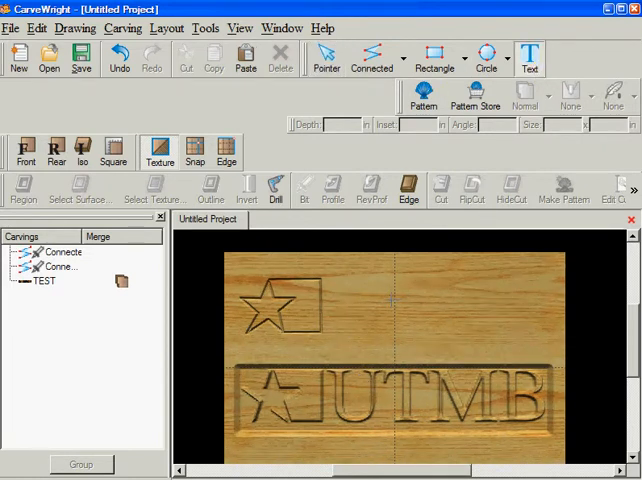
Step: Start a new text carving and raise its text spacing to 12
left_click(530, 56)
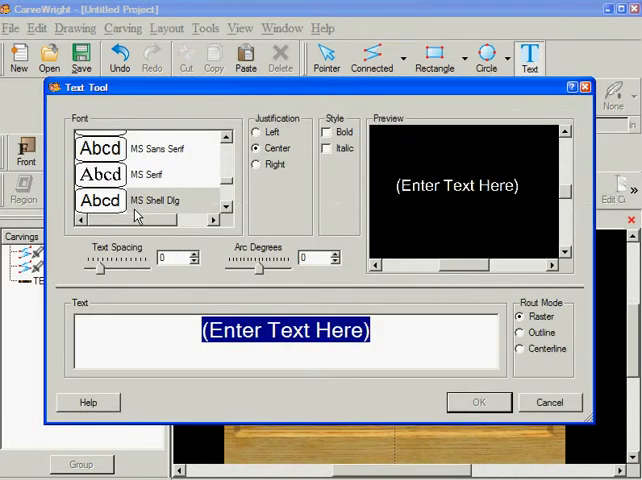
mouse_move(224, 190)
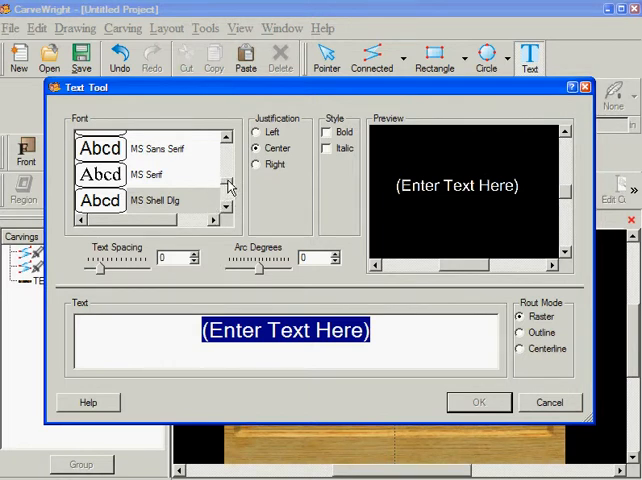
scroll("down", 3)
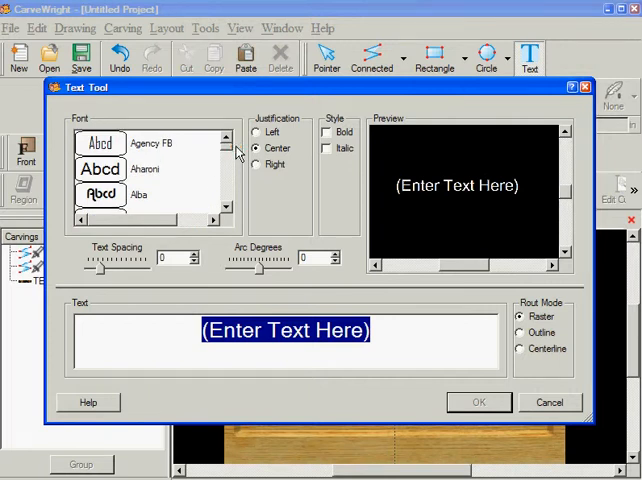
mouse_move(236, 150)
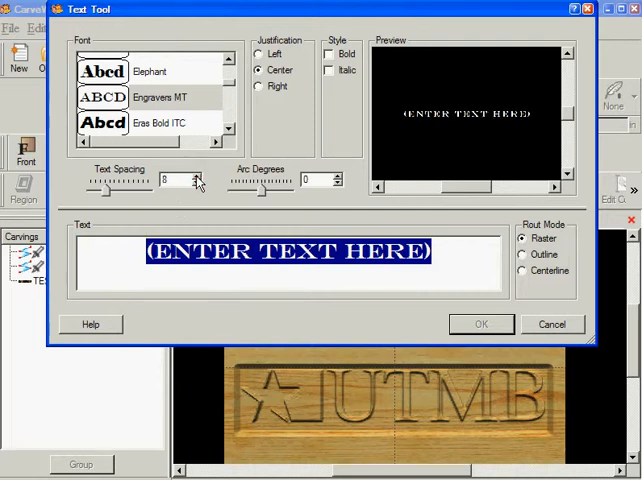
left_click(198, 176)
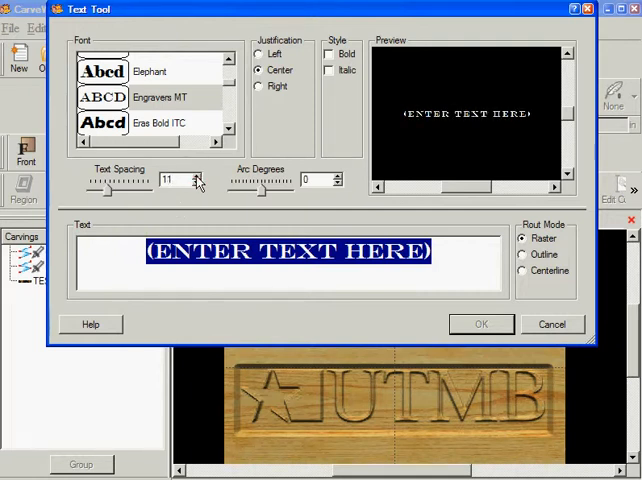
left_click(196, 174)
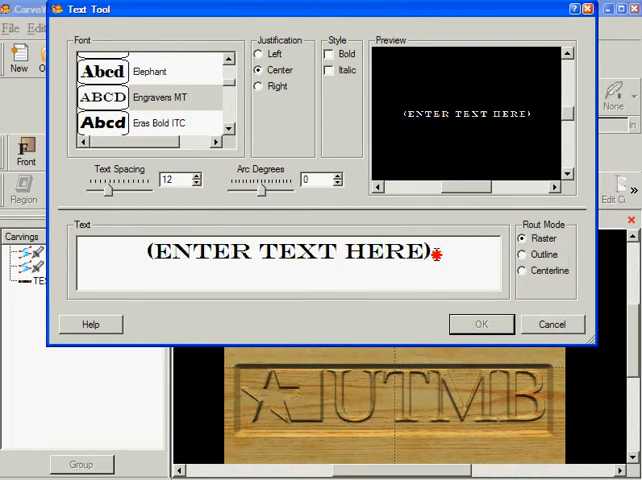
Step: Replace the placeholder text with UTMB in Engravers MT
double_click(284, 252)
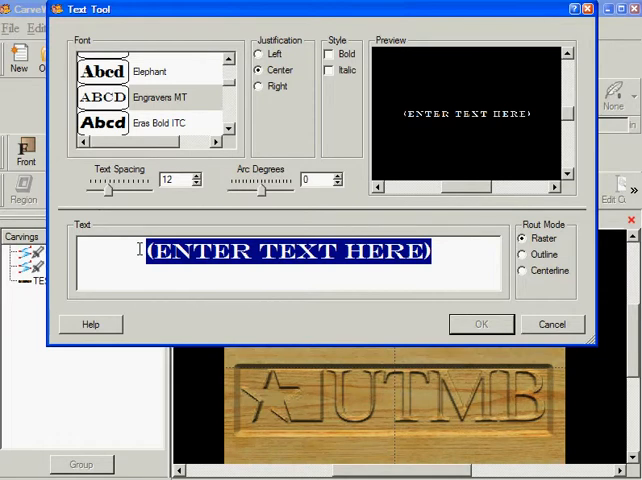
type("UT")
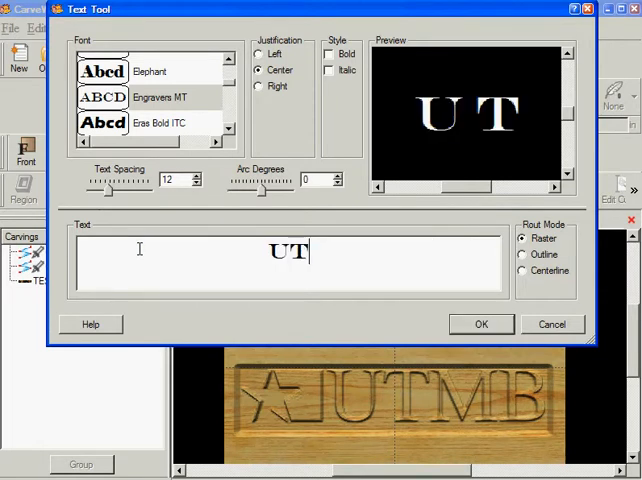
type("MB")
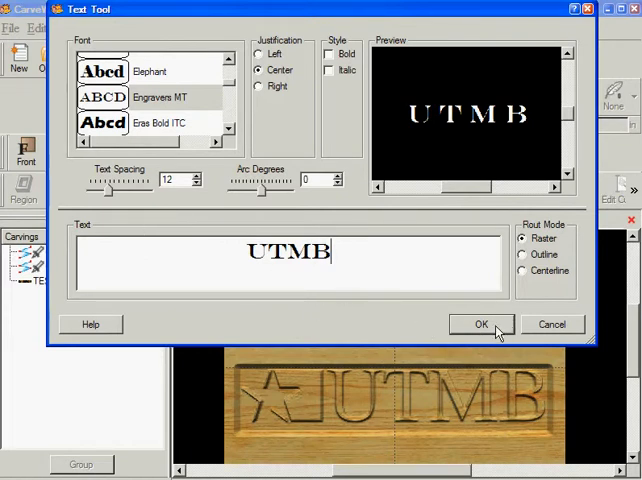
Step: Place the UTMB text carving over the logo lettering, about 3.2 by 1.2 inches
left_click(480, 324)
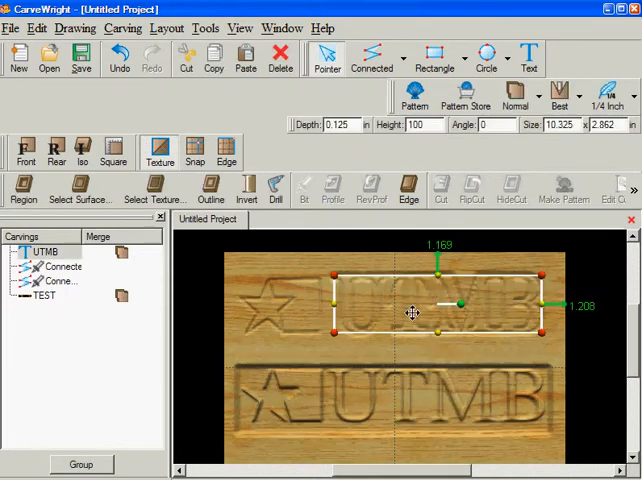
Step: Switch the UTMB text to Centerline rout mode and apply a first font change
double_click(410, 314)
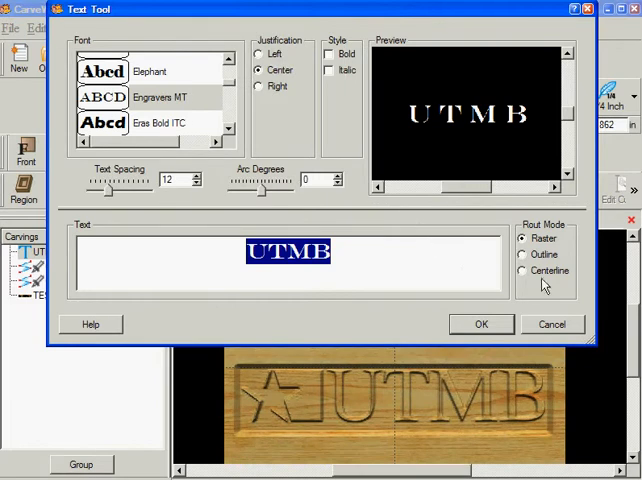
left_click(520, 270)
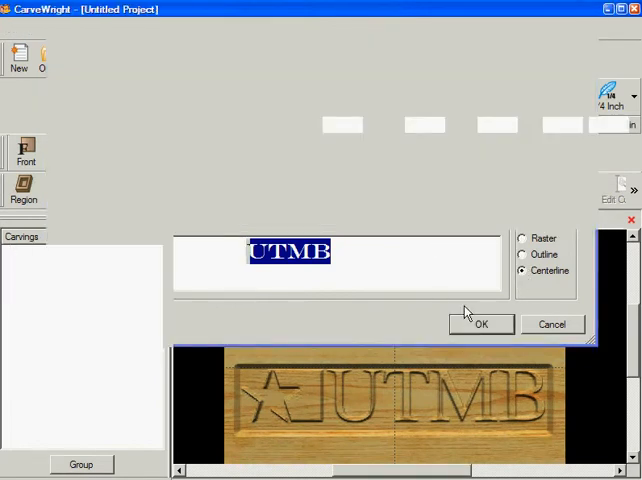
mouse_move(472, 304)
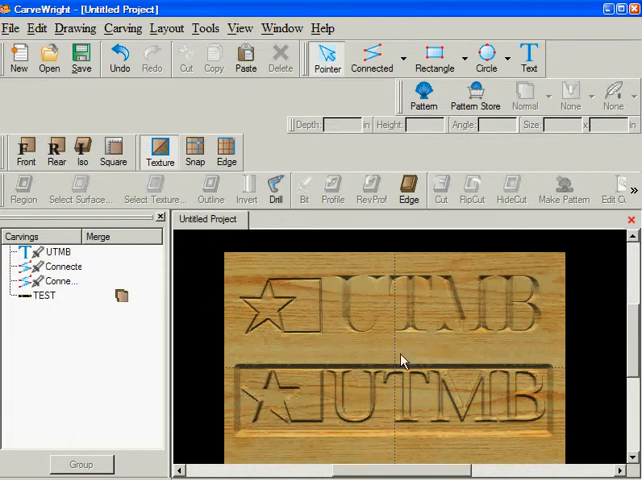
mouse_move(378, 336)
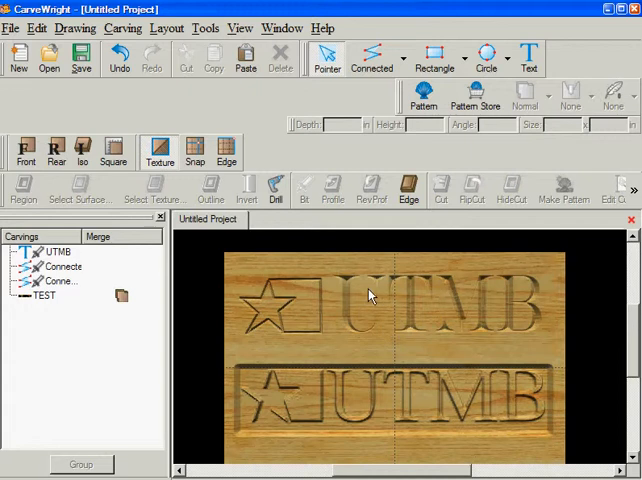
mouse_move(510, 322)
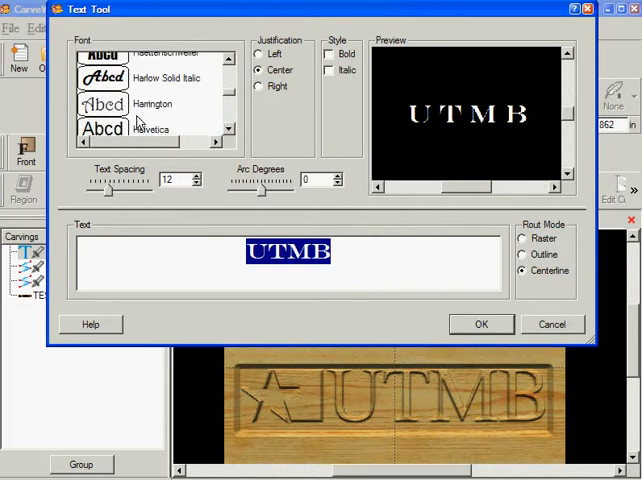
mouse_move(234, 136)
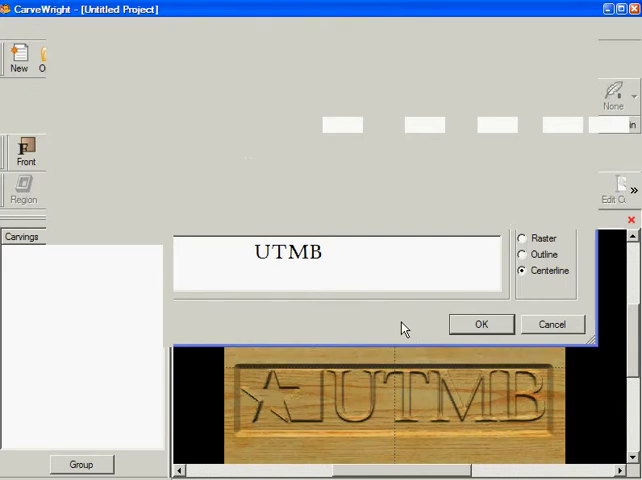
left_click(480, 324)
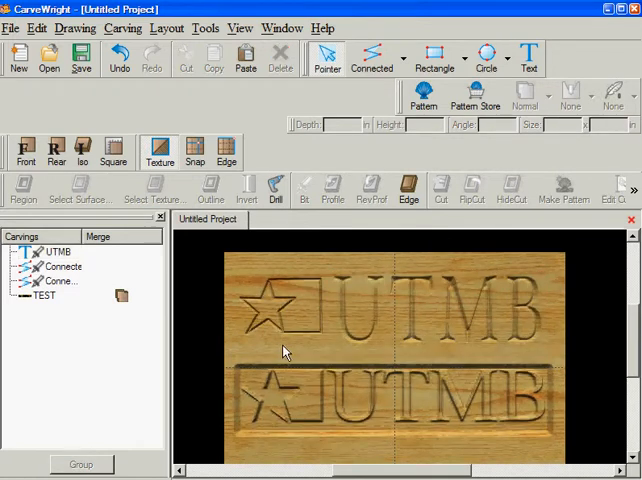
mouse_move(538, 338)
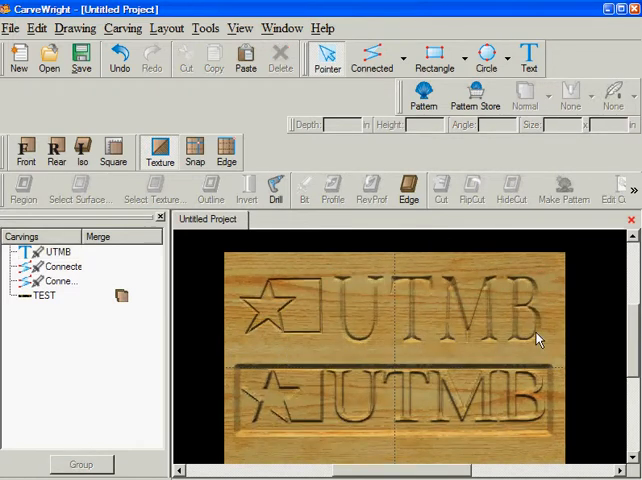
mouse_move(412, 316)
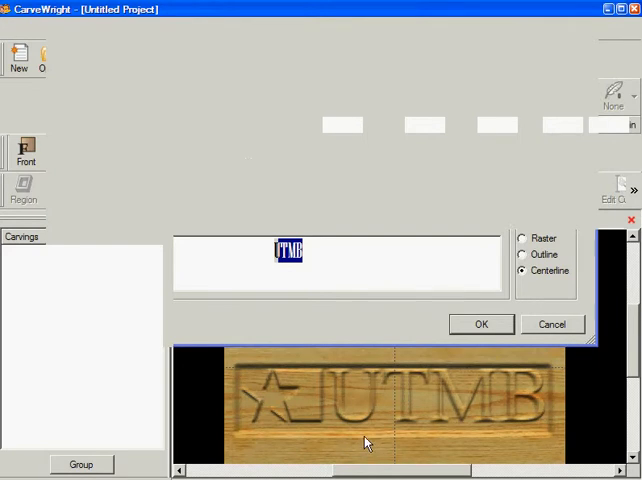
Step: Try another font, then settle on the tall, thin Occidental font for UTMB
left_click(480, 324)
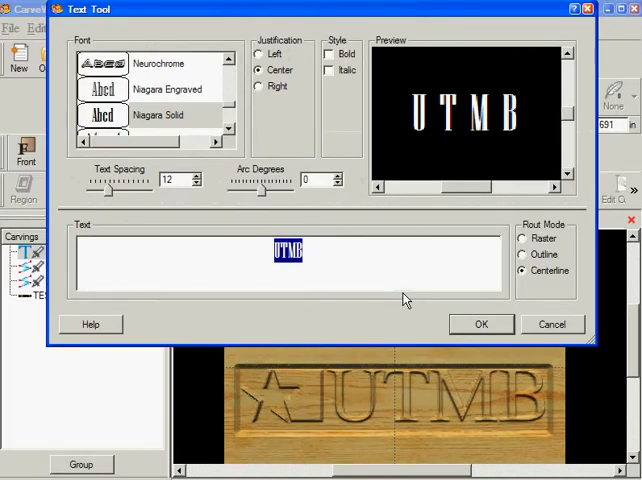
left_click(480, 324)
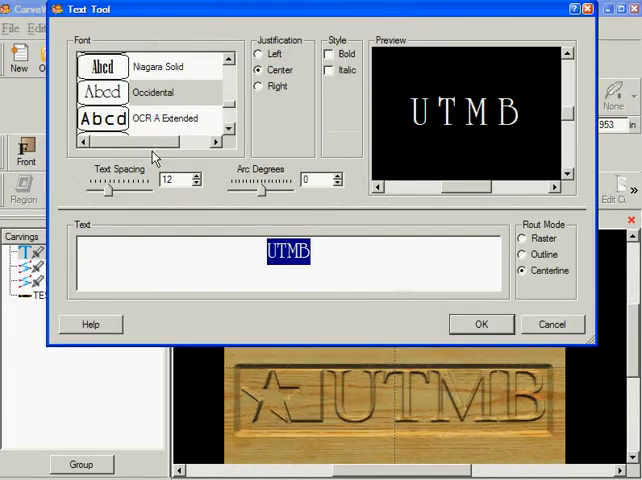
mouse_move(164, 108)
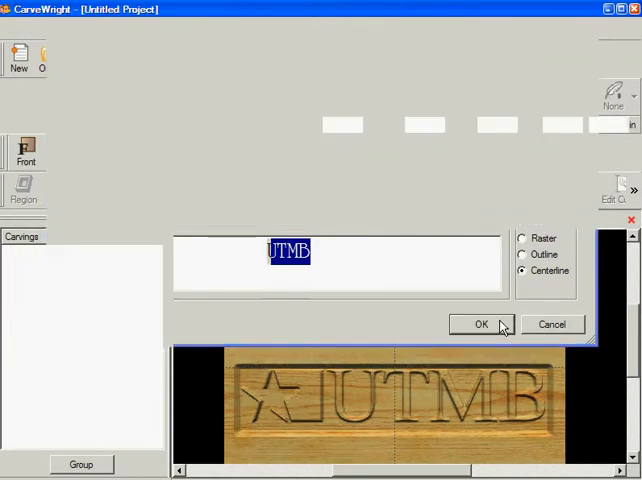
left_click(480, 324)
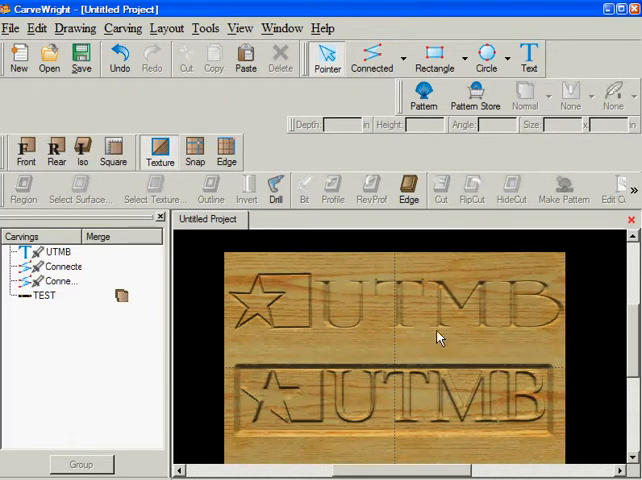
mouse_move(440, 332)
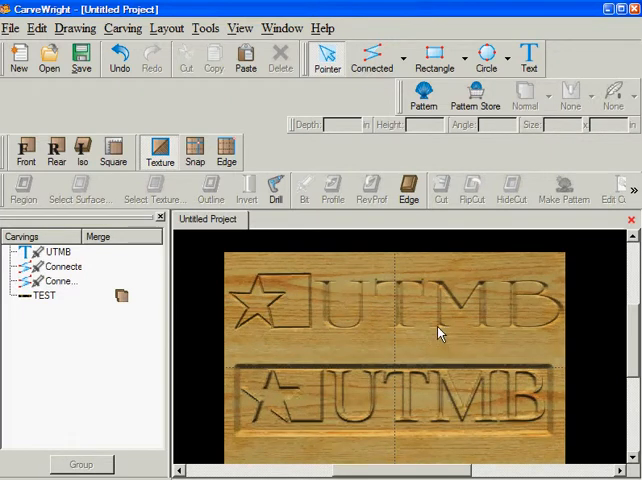
mouse_move(400, 316)
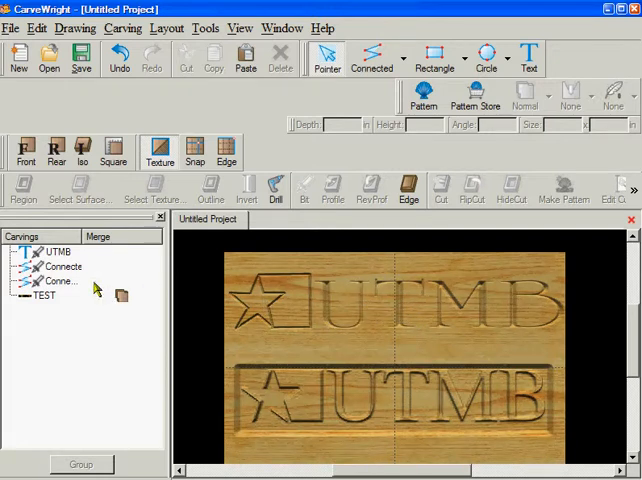
mouse_move(76, 284)
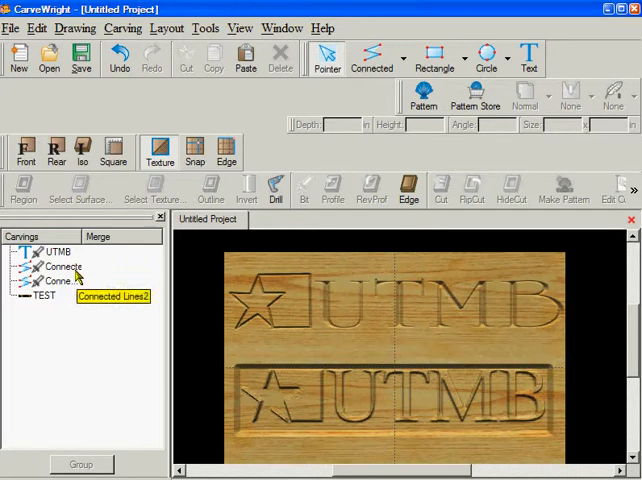
mouse_move(64, 324)
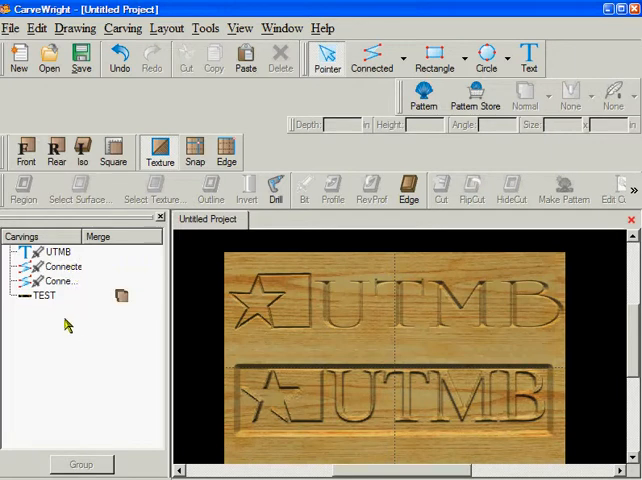
Step: Select the star, flag and UTMB text carvings together in the Carvings list
left_click(44, 296)
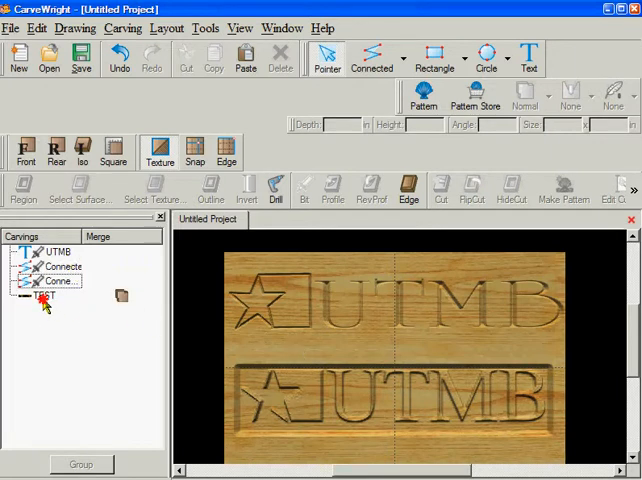
left_click(44, 296)
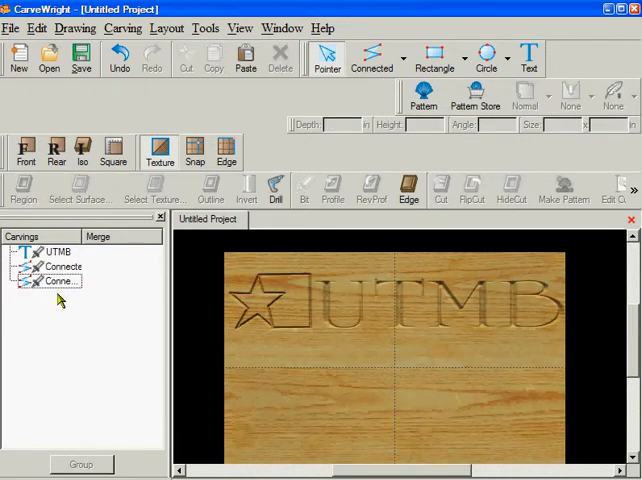
left_click(56, 252)
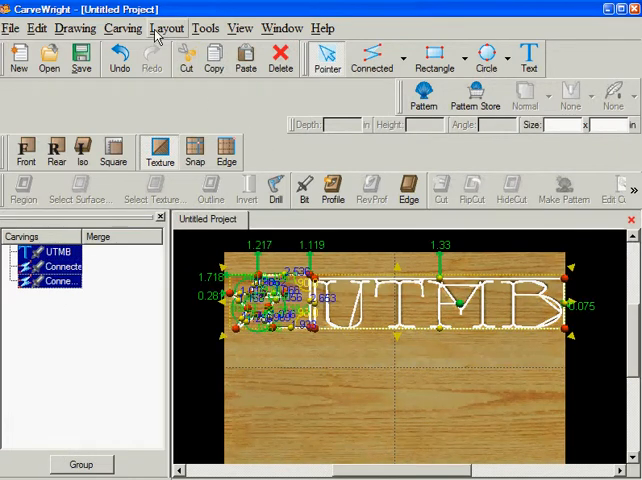
Step: Align the three selected carvings along their top edges via Layout > Aligns
left_click(166, 28)
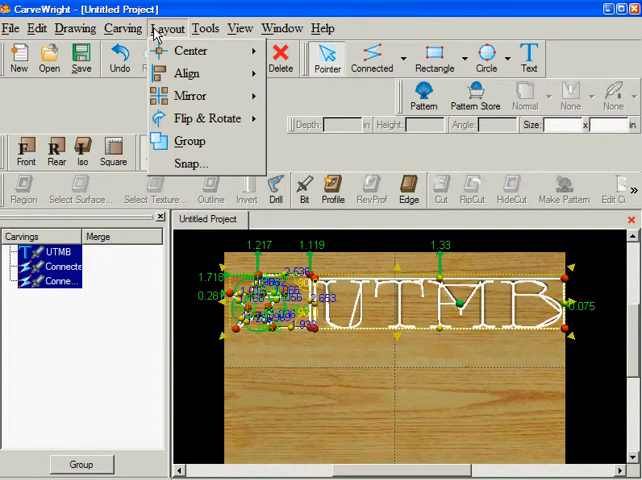
left_click(186, 72)
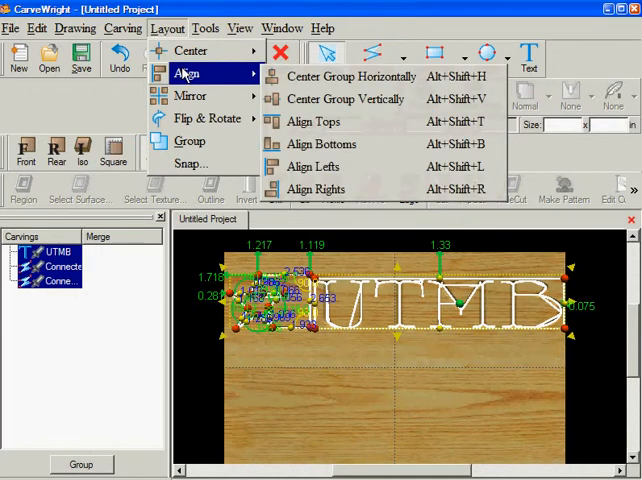
mouse_move(312, 120)
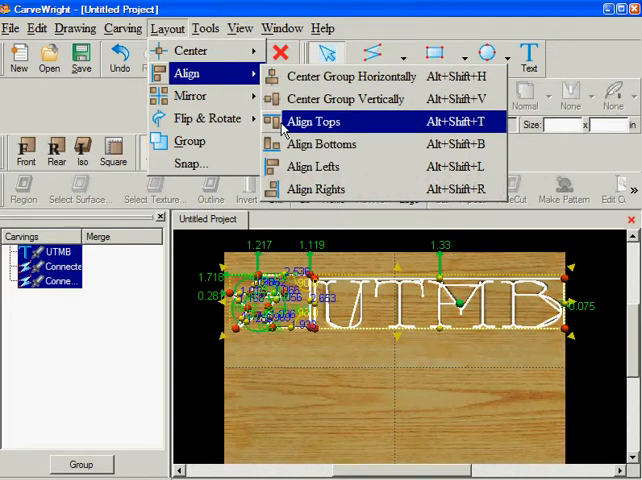
mouse_move(284, 128)
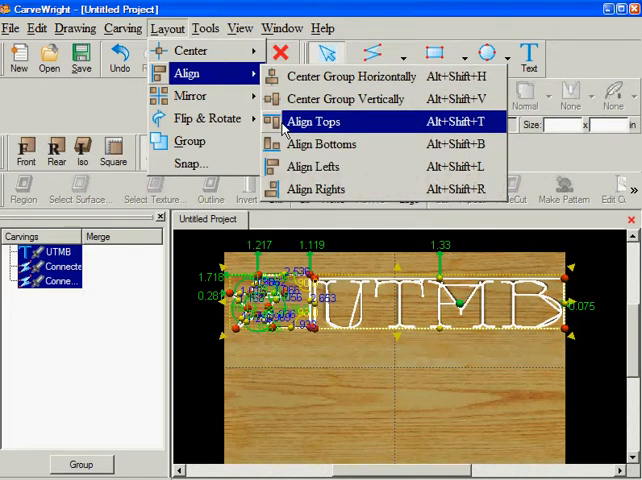
left_click(312, 120)
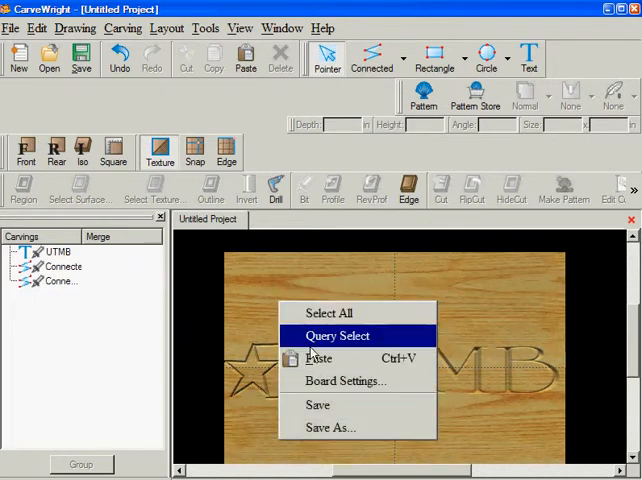
mouse_move(164, 324)
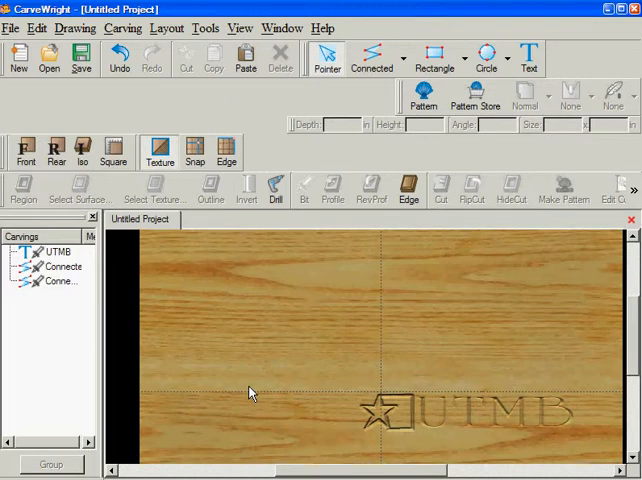
right_click(248, 388)
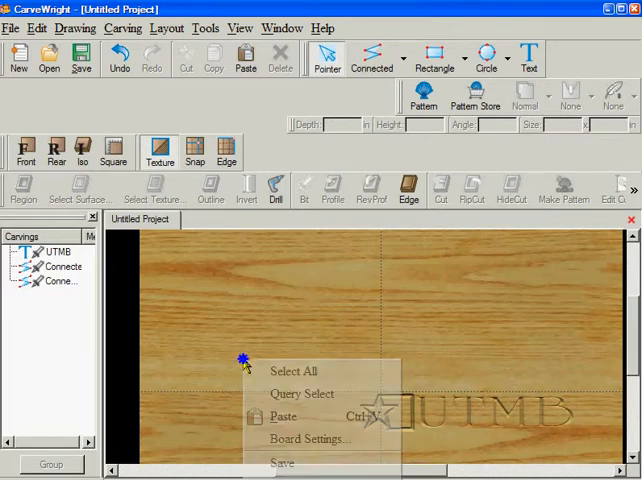
mouse_move(312, 438)
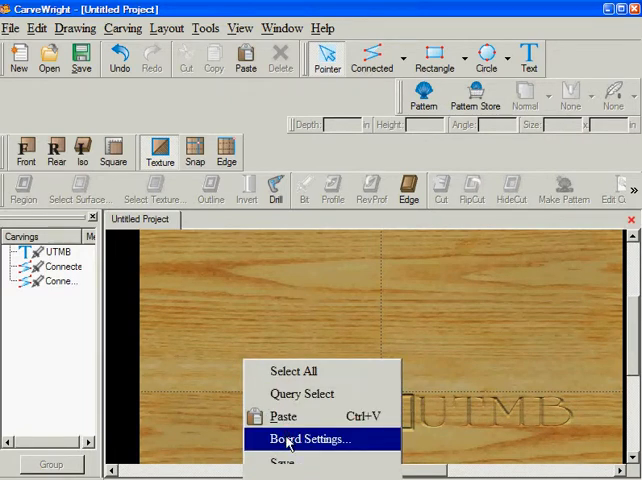
left_click(310, 440)
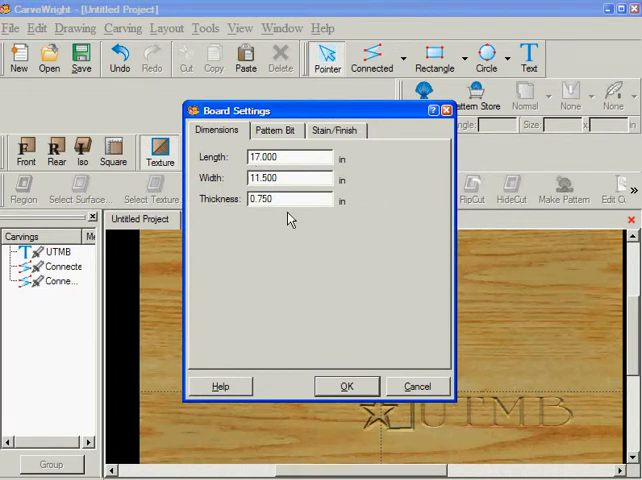
mouse_move(536, 288)
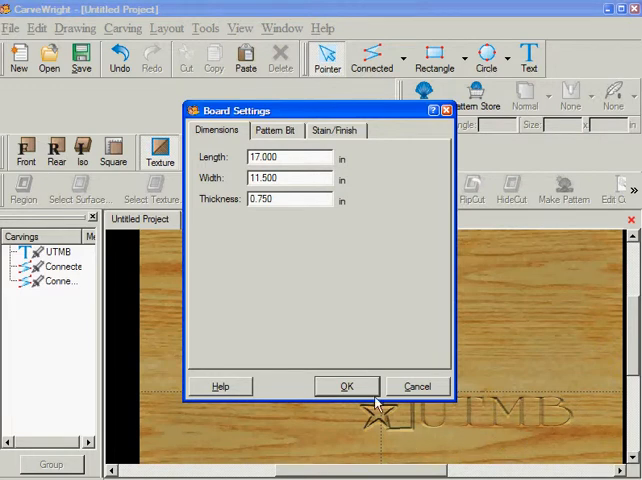
left_click(344, 386)
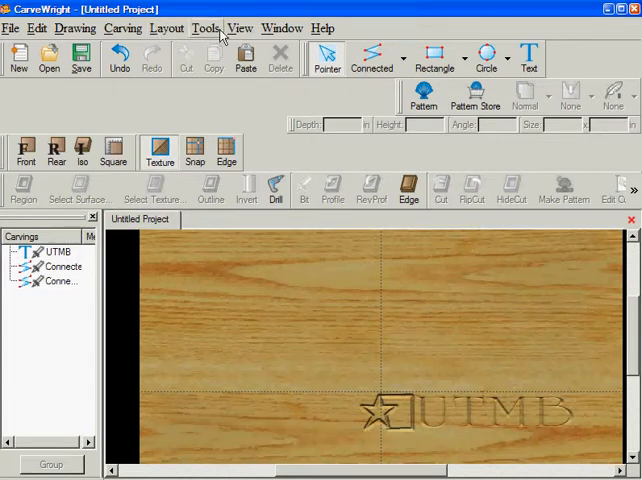
Step: Toggle grid lines over the board and confirm with View Grid checked in Snap to Grid
left_click(240, 28)
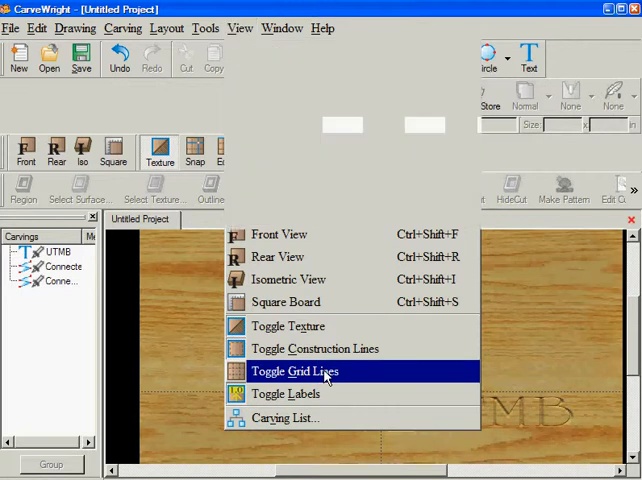
left_click(296, 372)
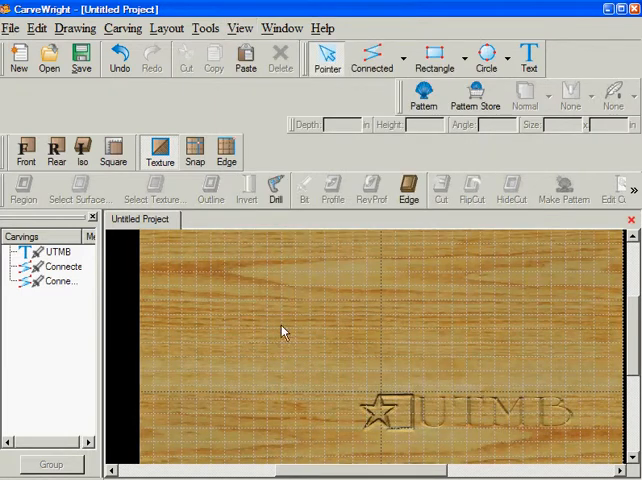
mouse_move(564, 428)
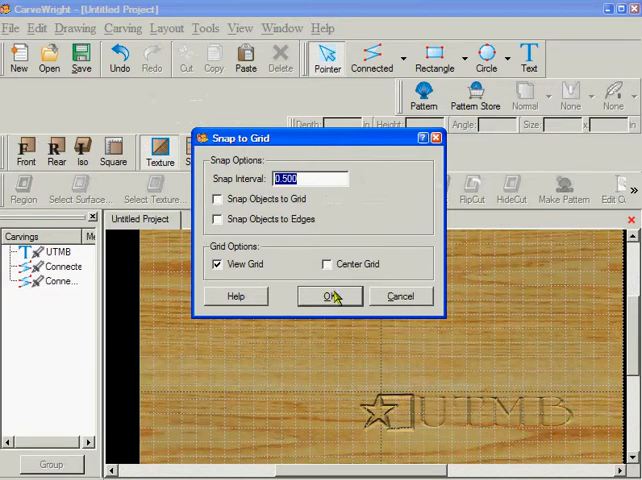
left_click(324, 296)
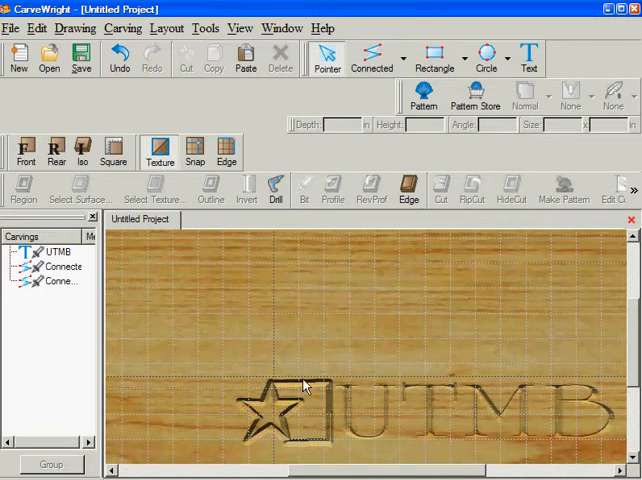
mouse_move(600, 408)
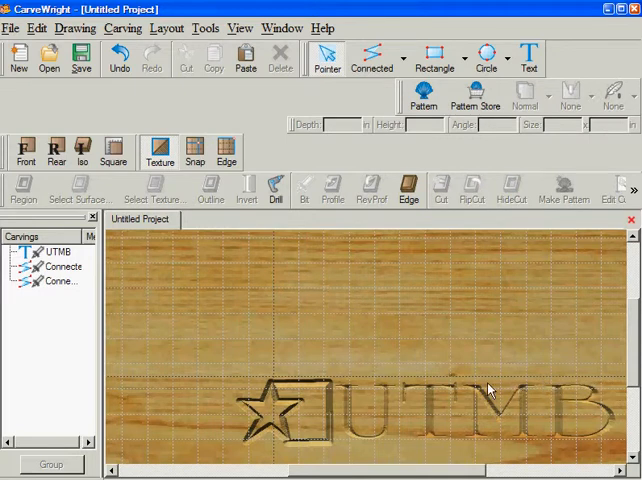
mouse_move(384, 384)
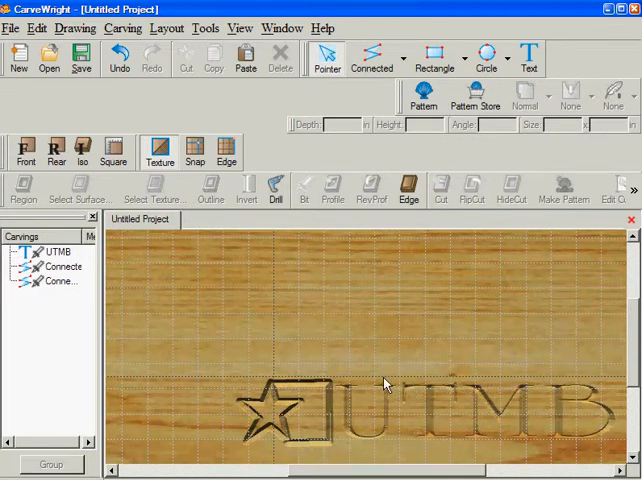
mouse_move(292, 392)
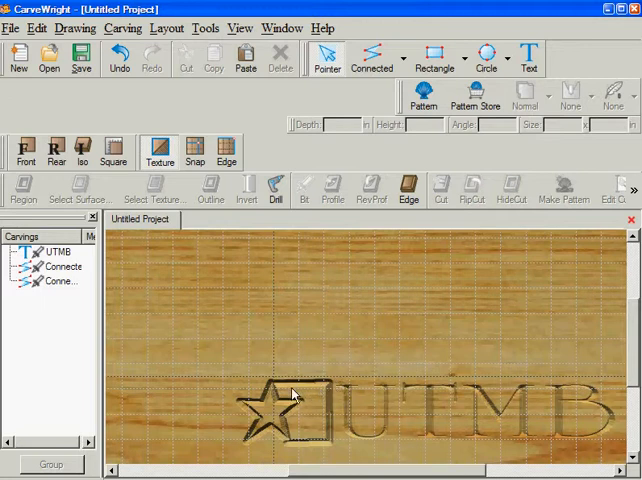
mouse_move(248, 398)
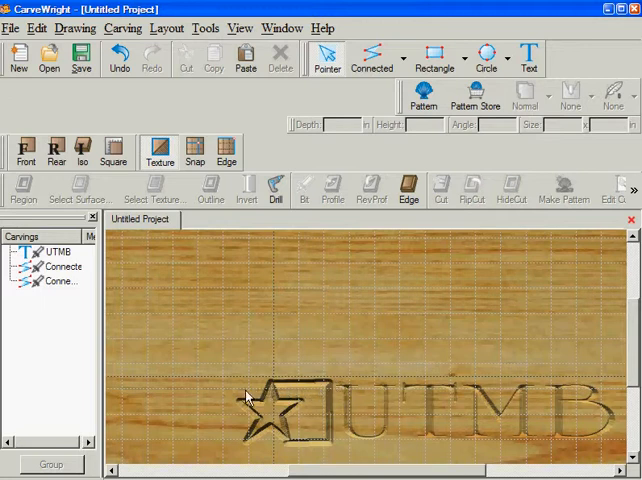
mouse_move(256, 404)
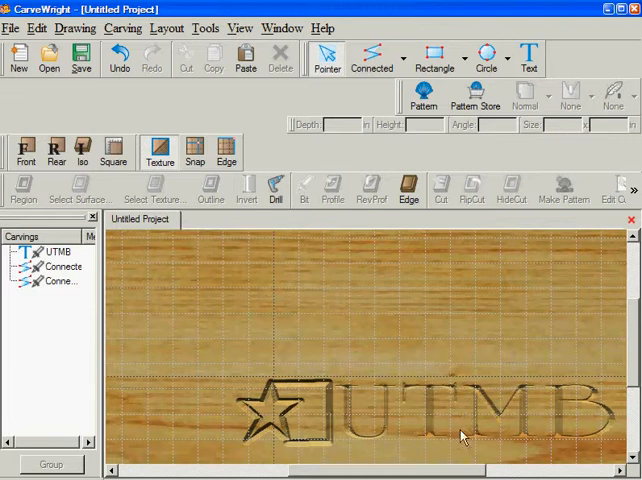
mouse_move(516, 428)
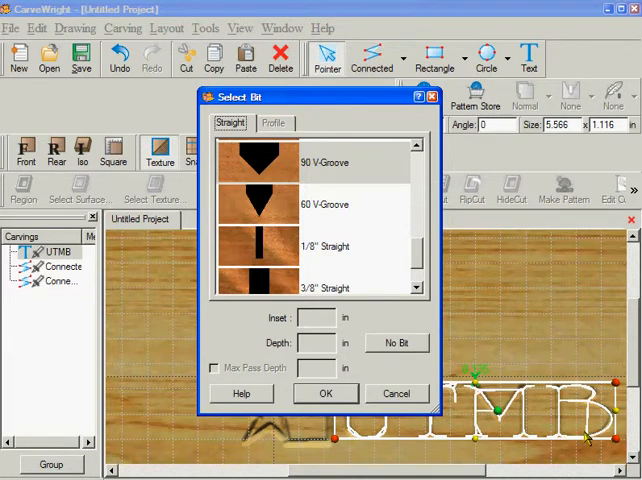
mouse_move(538, 448)
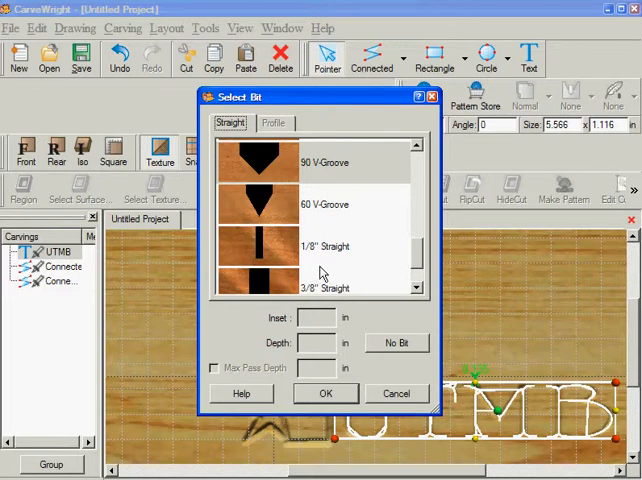
mouse_move(258, 150)
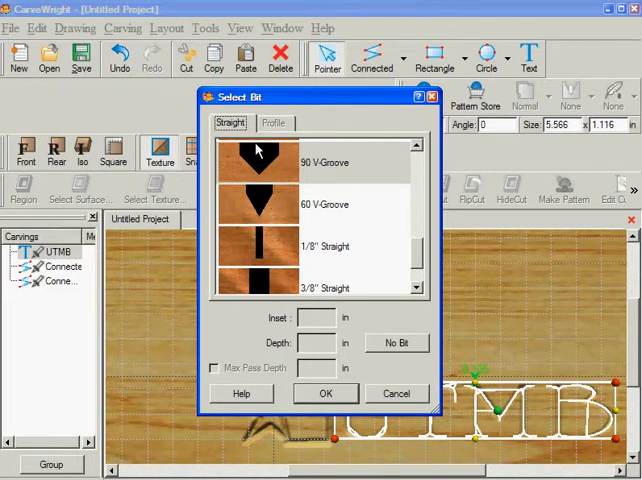